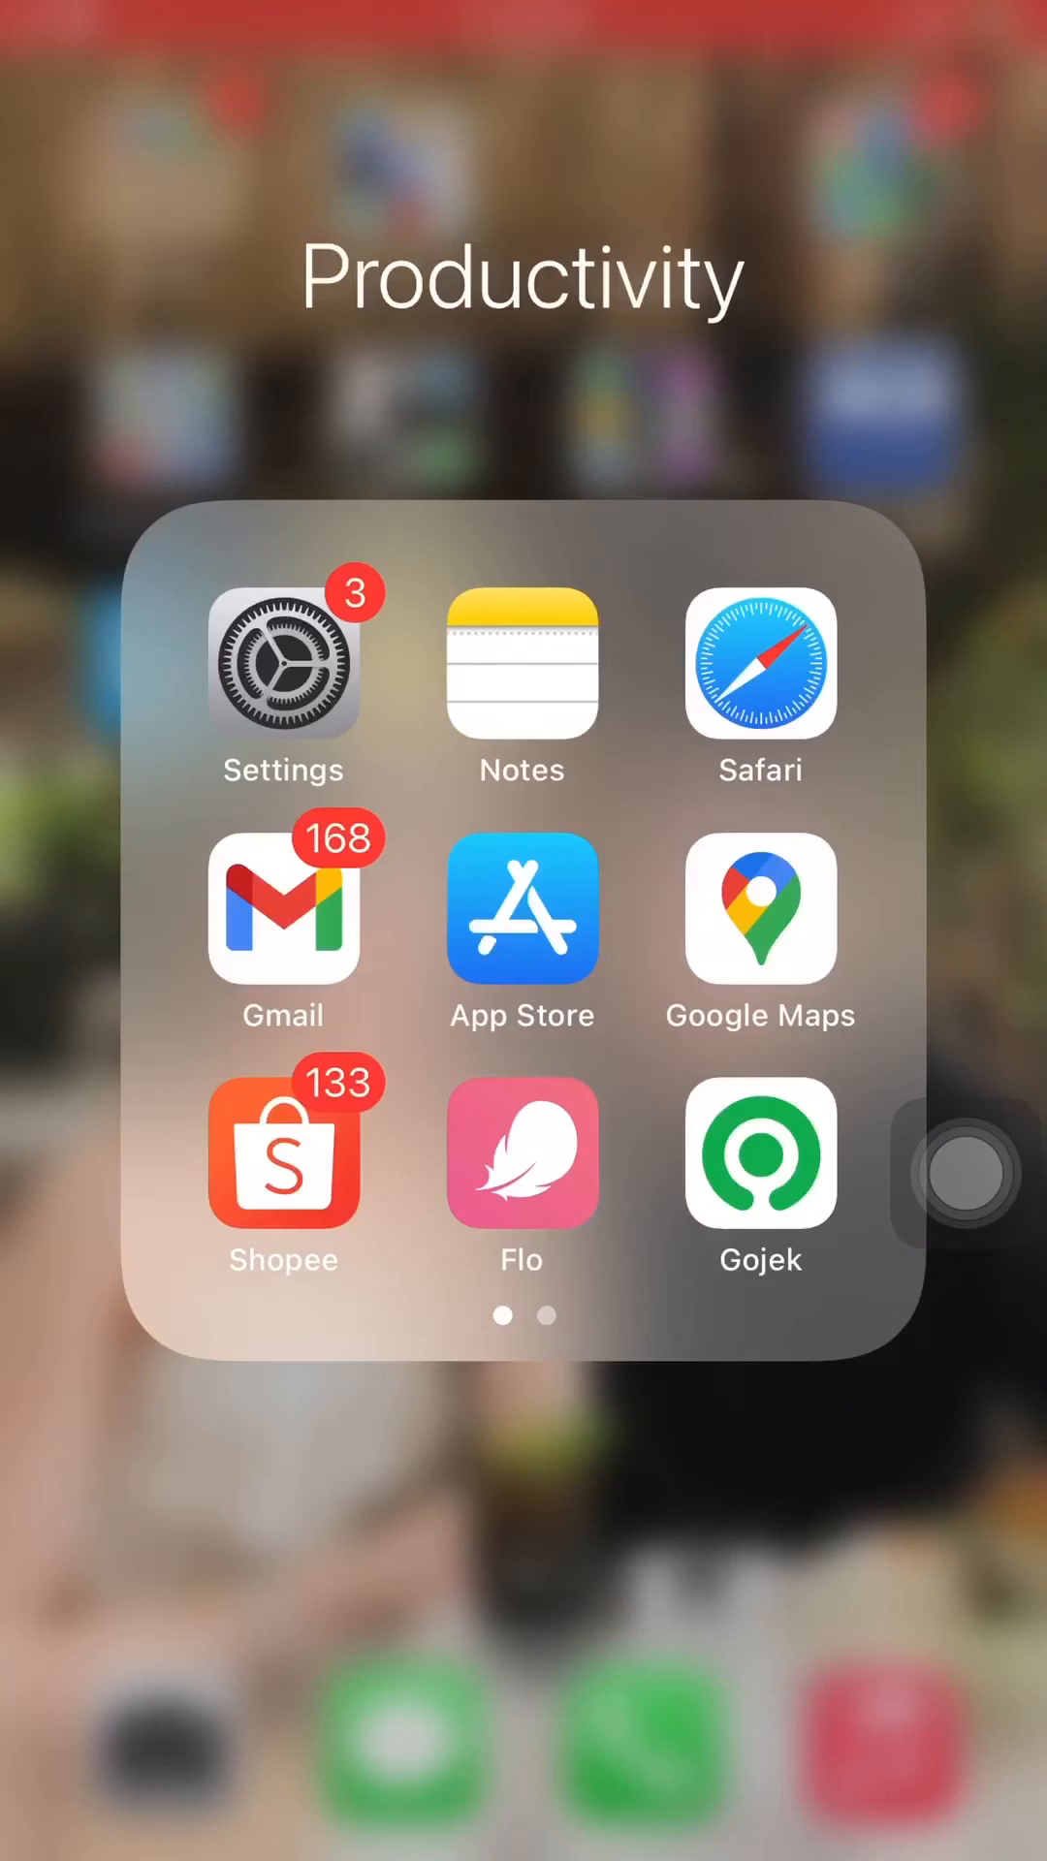
# Step: Open the Notes app from the Productivity folder on the Home Screen
pyautogui.click(519, 665)
pyautogui.write('Notes')
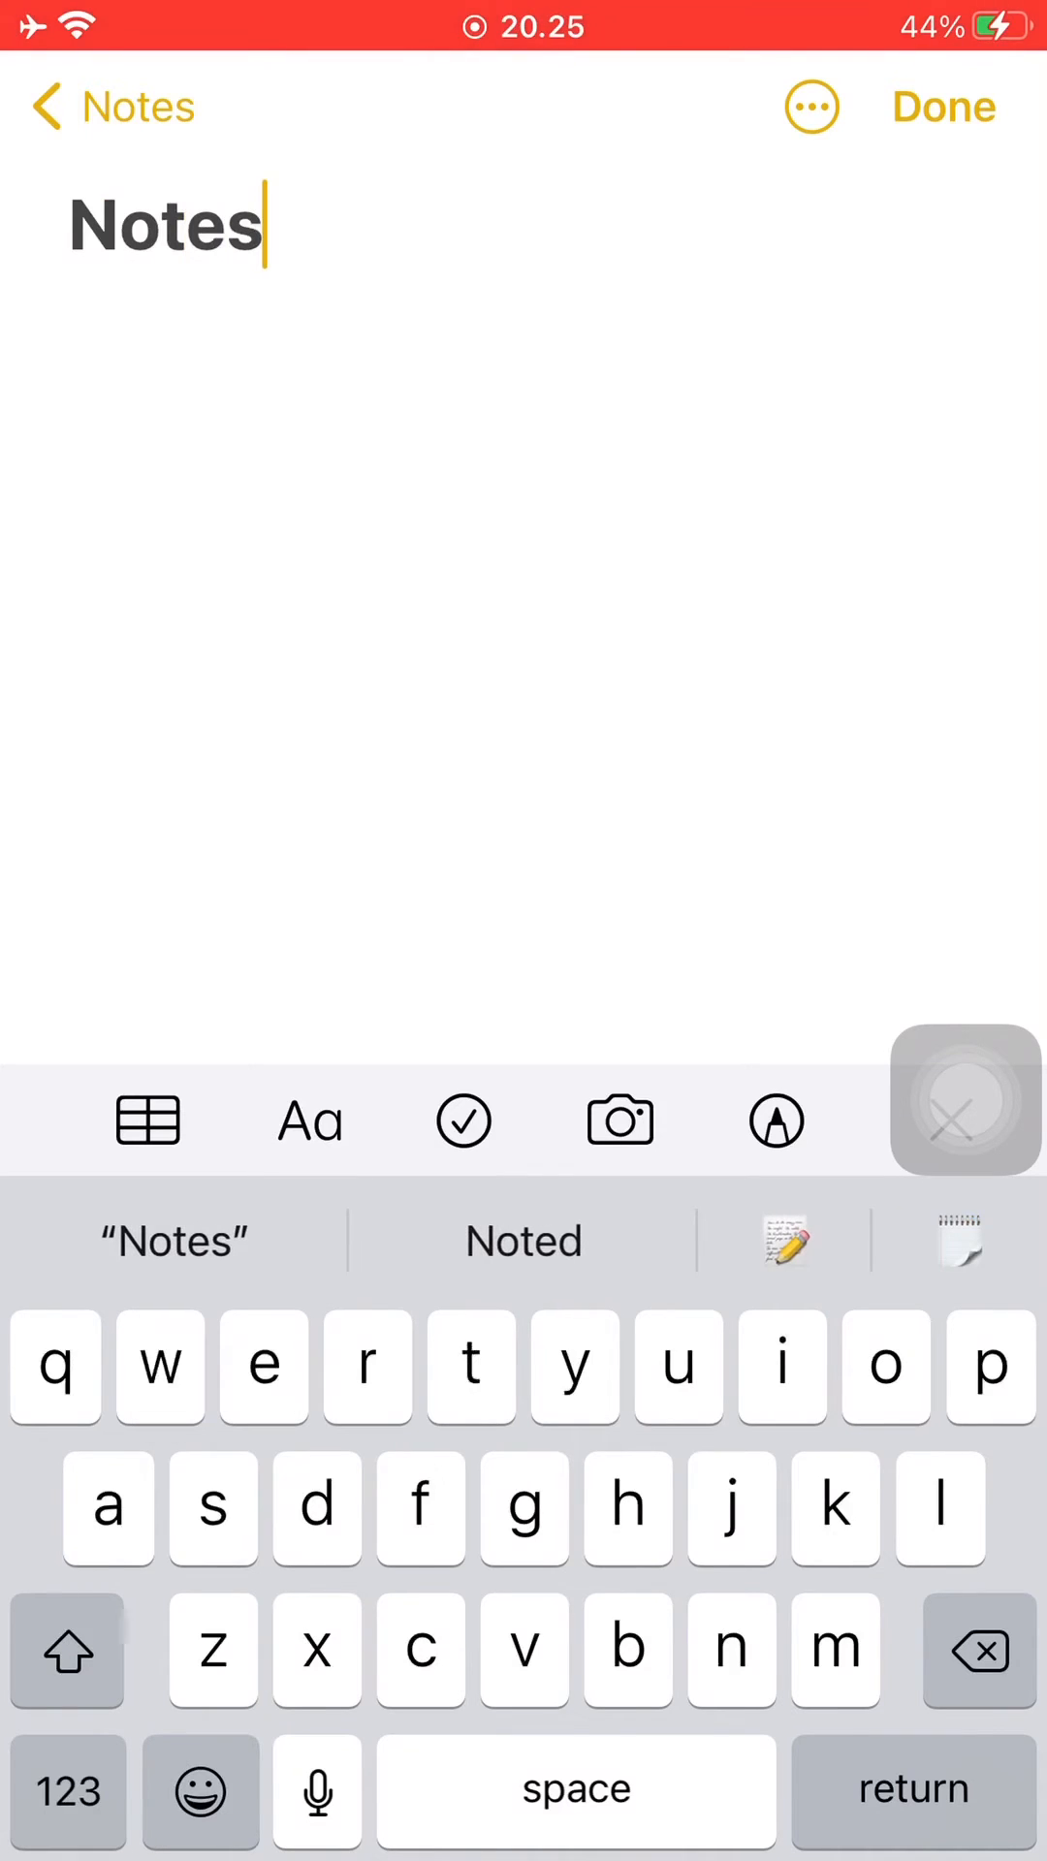
# Step: Extend the note title to 'Notes/ to do list'
pyautogui.write('/ to do')
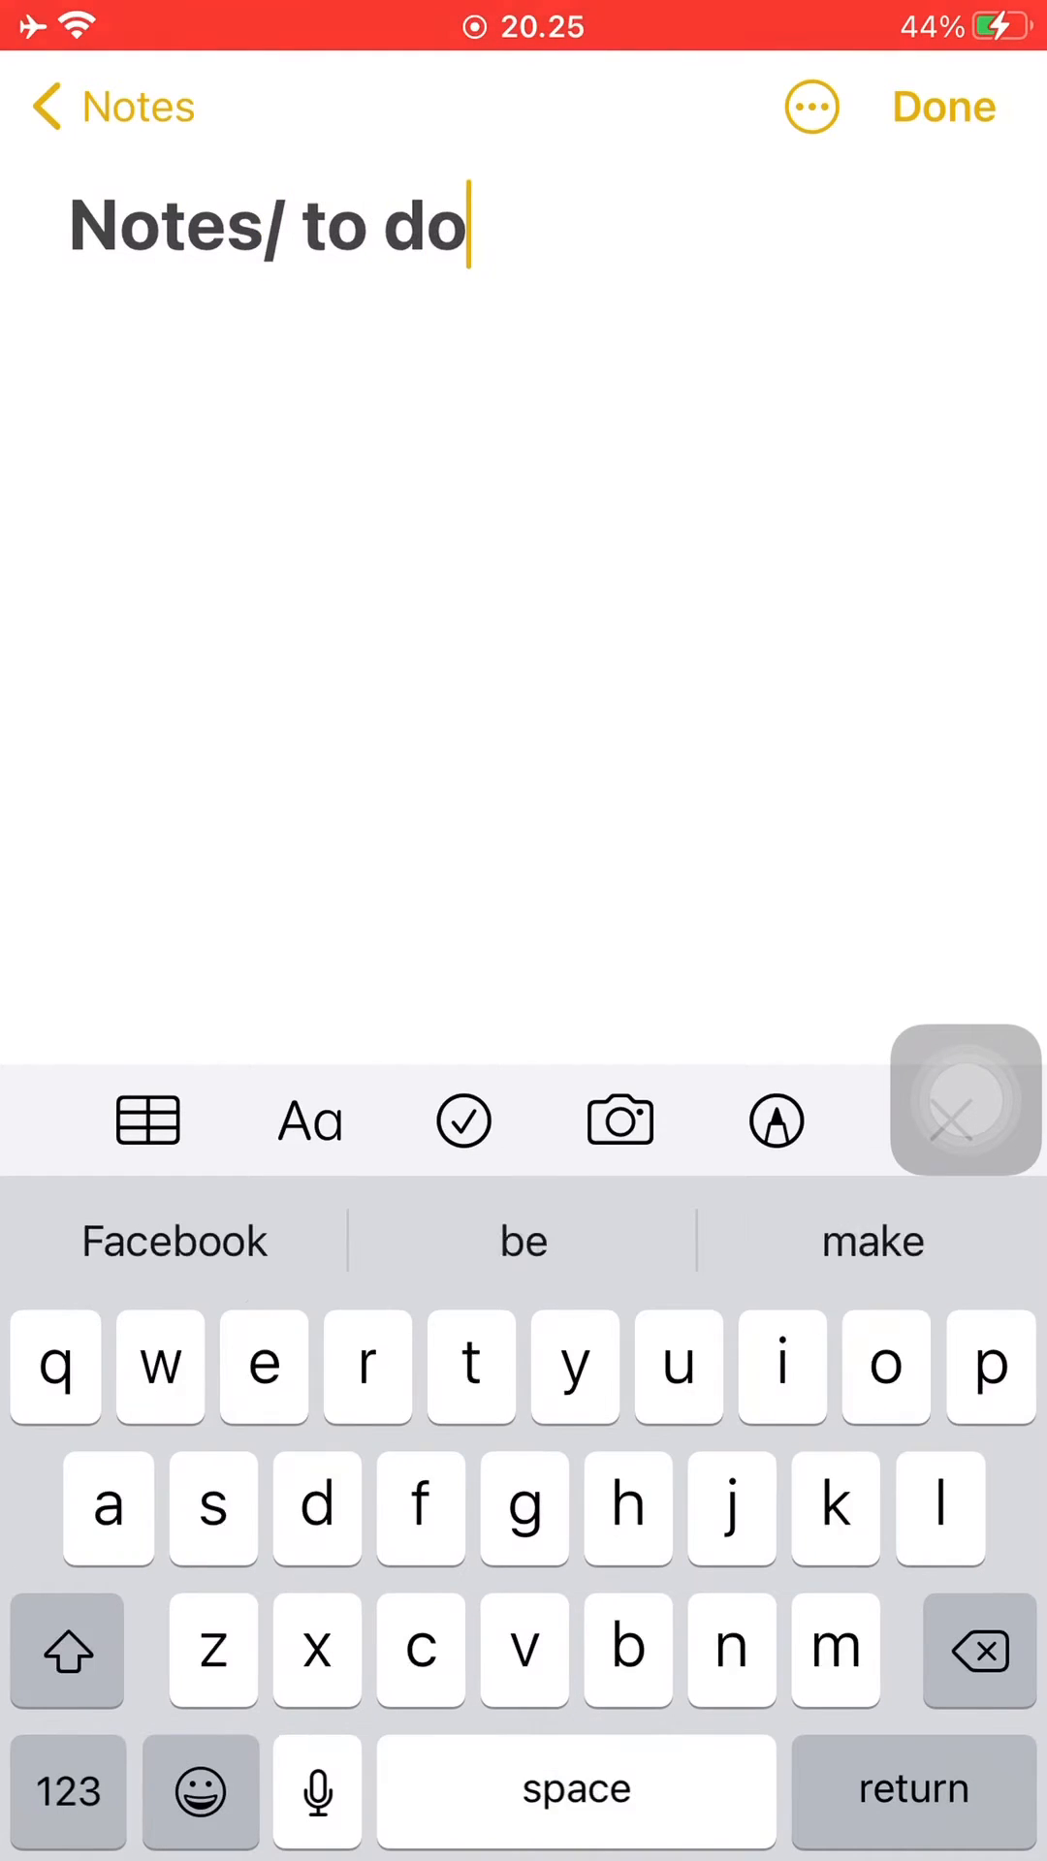
pyautogui.write('list')
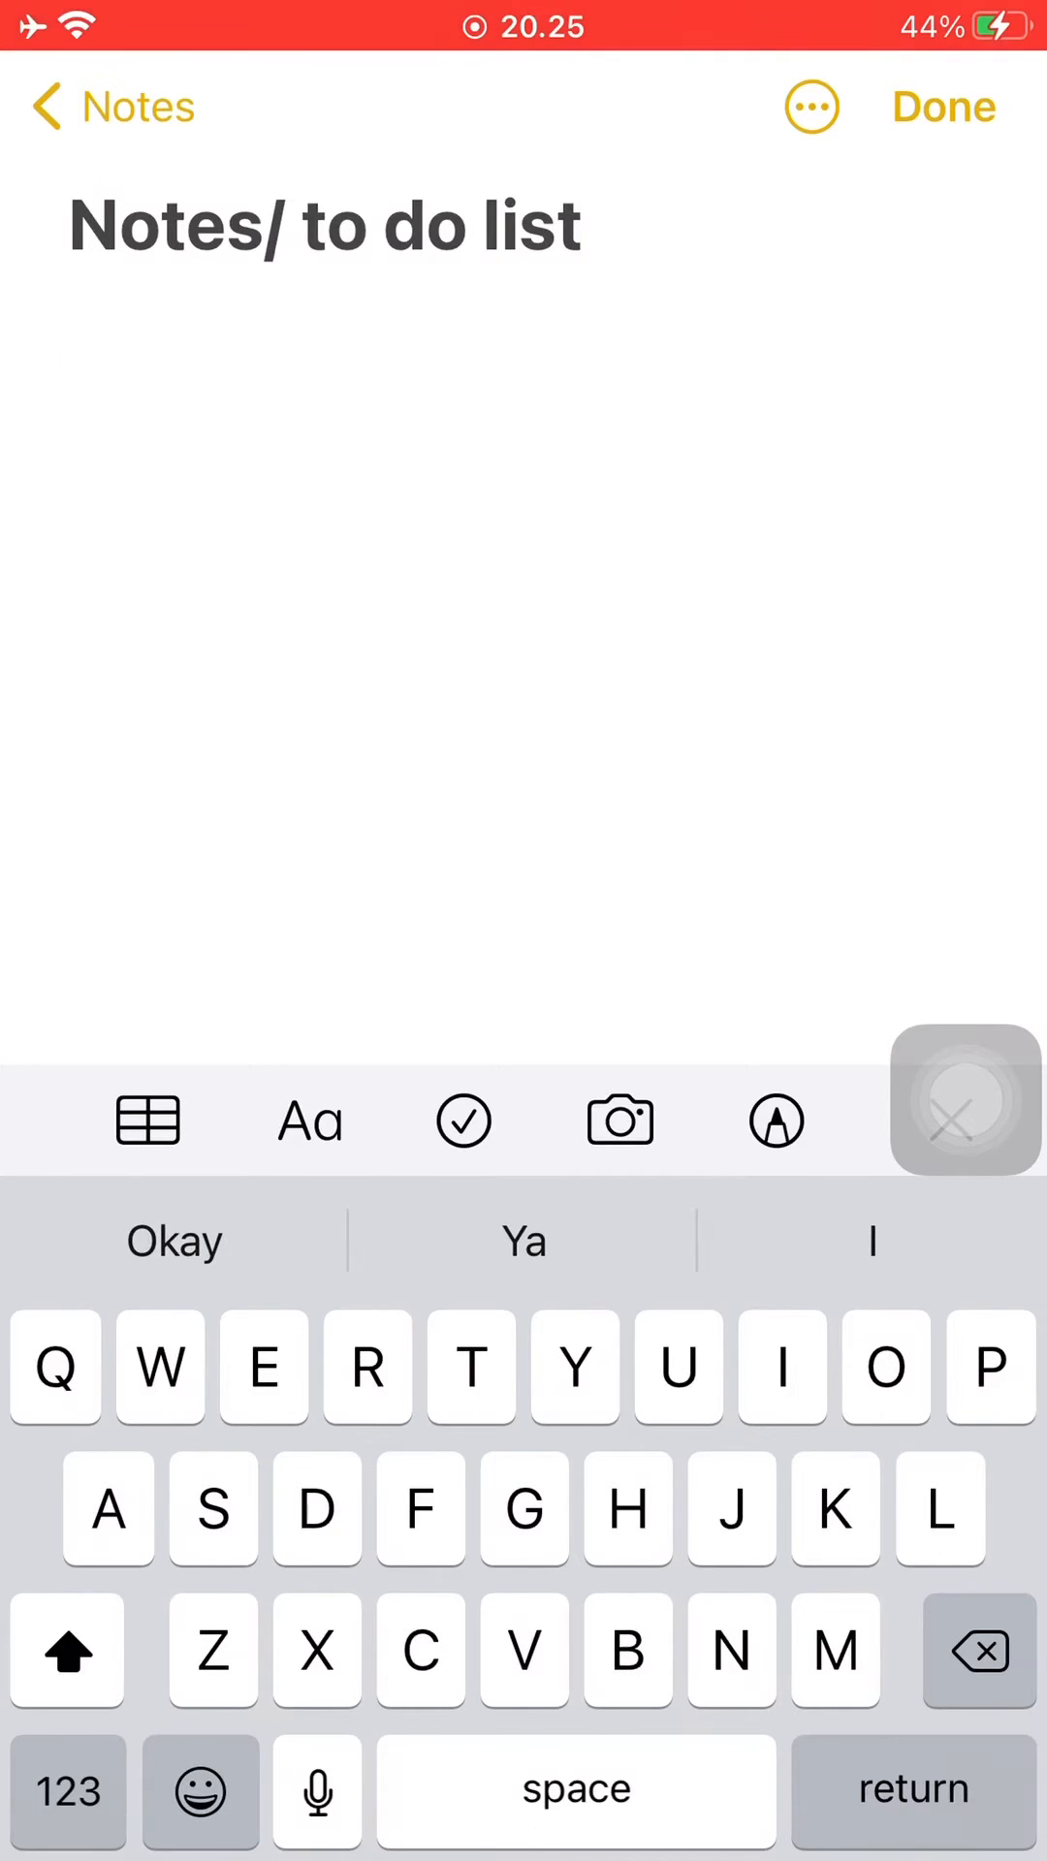
# Step: Start a checklist with 'Clean closet' and 'Make tutorial video', fixing the 'cideo' typo
pyautogui.click(464, 1120)
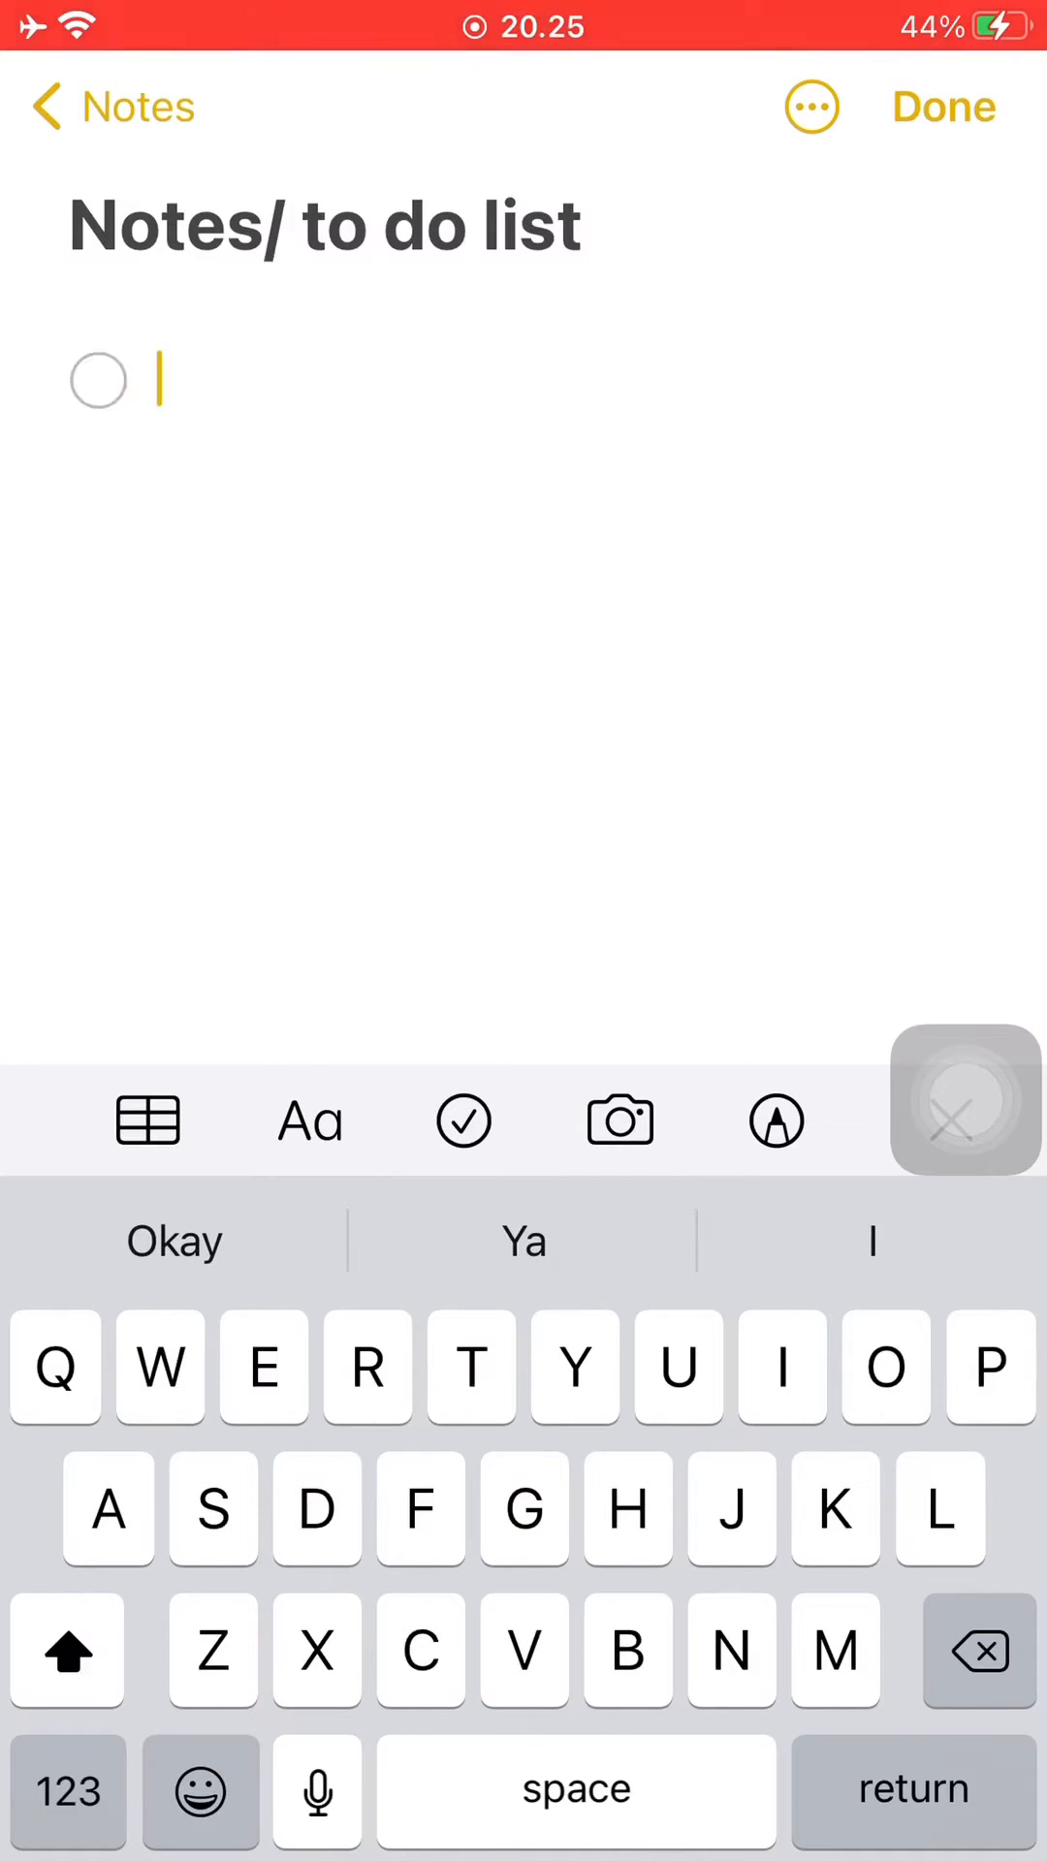
pyautogui.write('Clean closet')
pyautogui.write('Make tut')
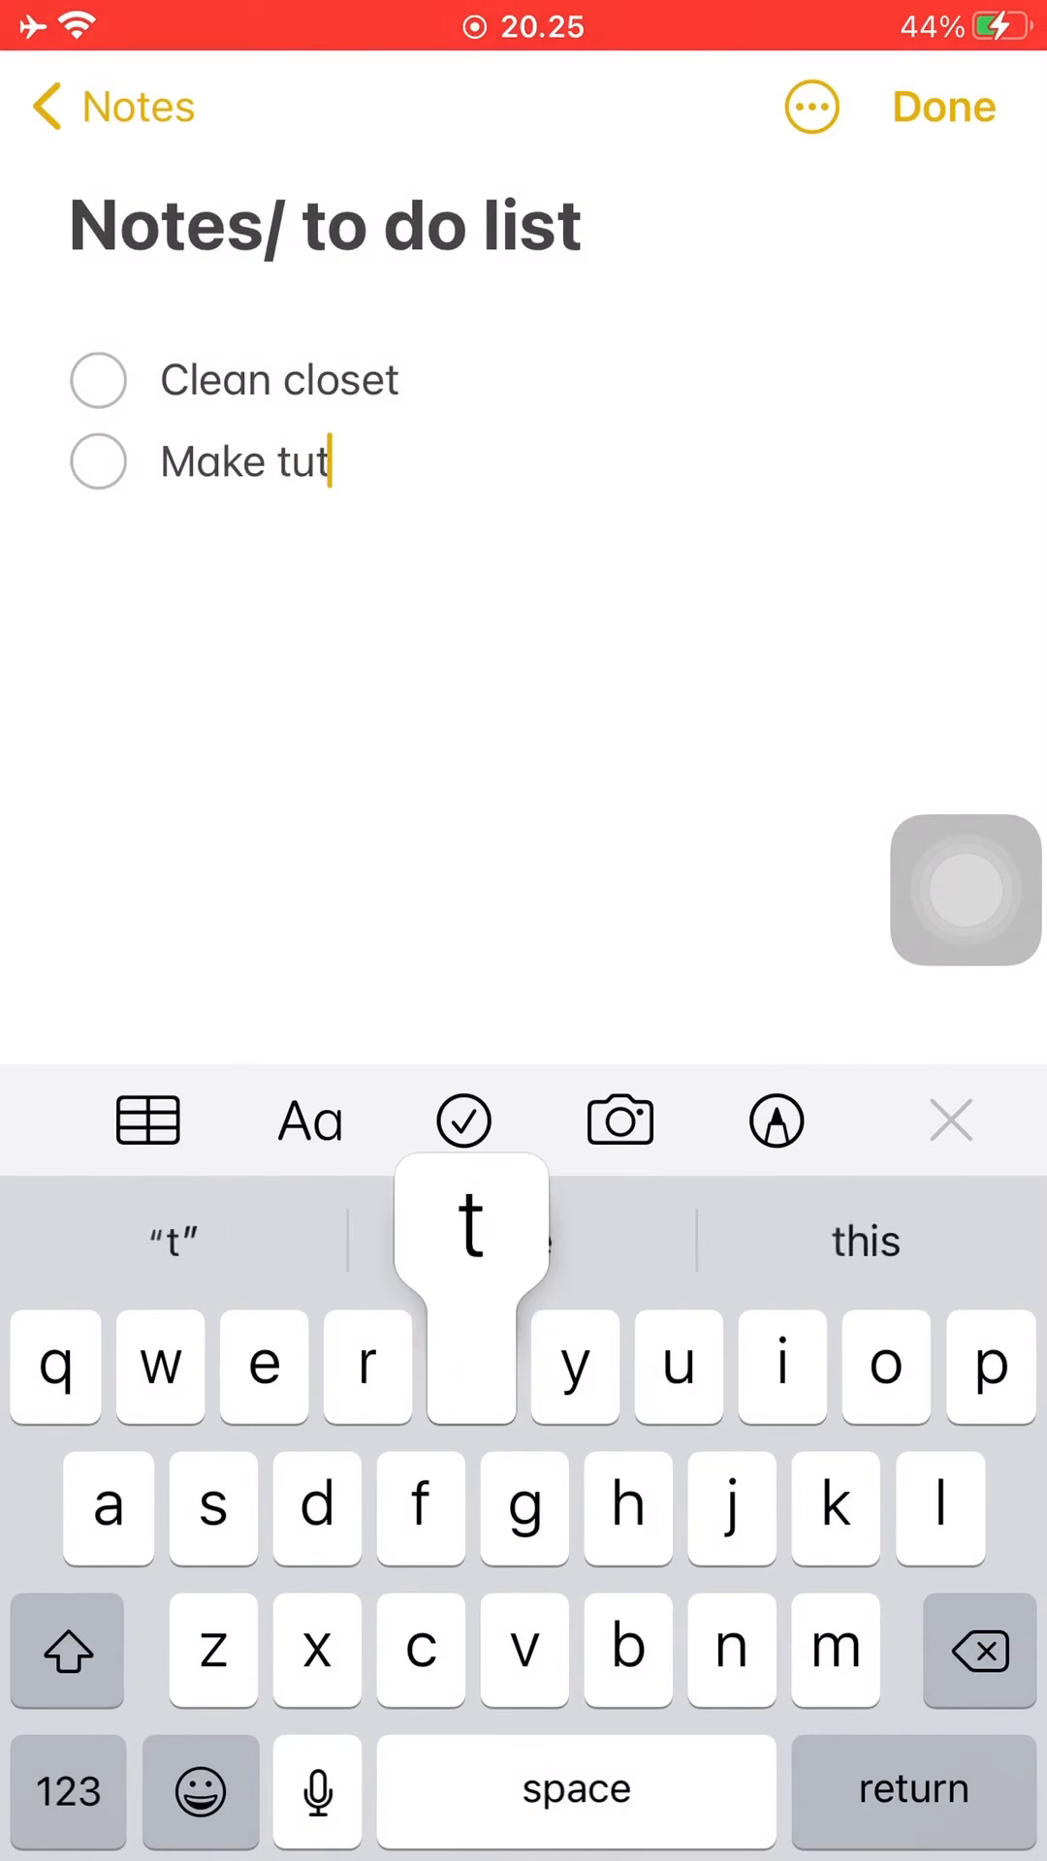
pyautogui.write('orial cideo')
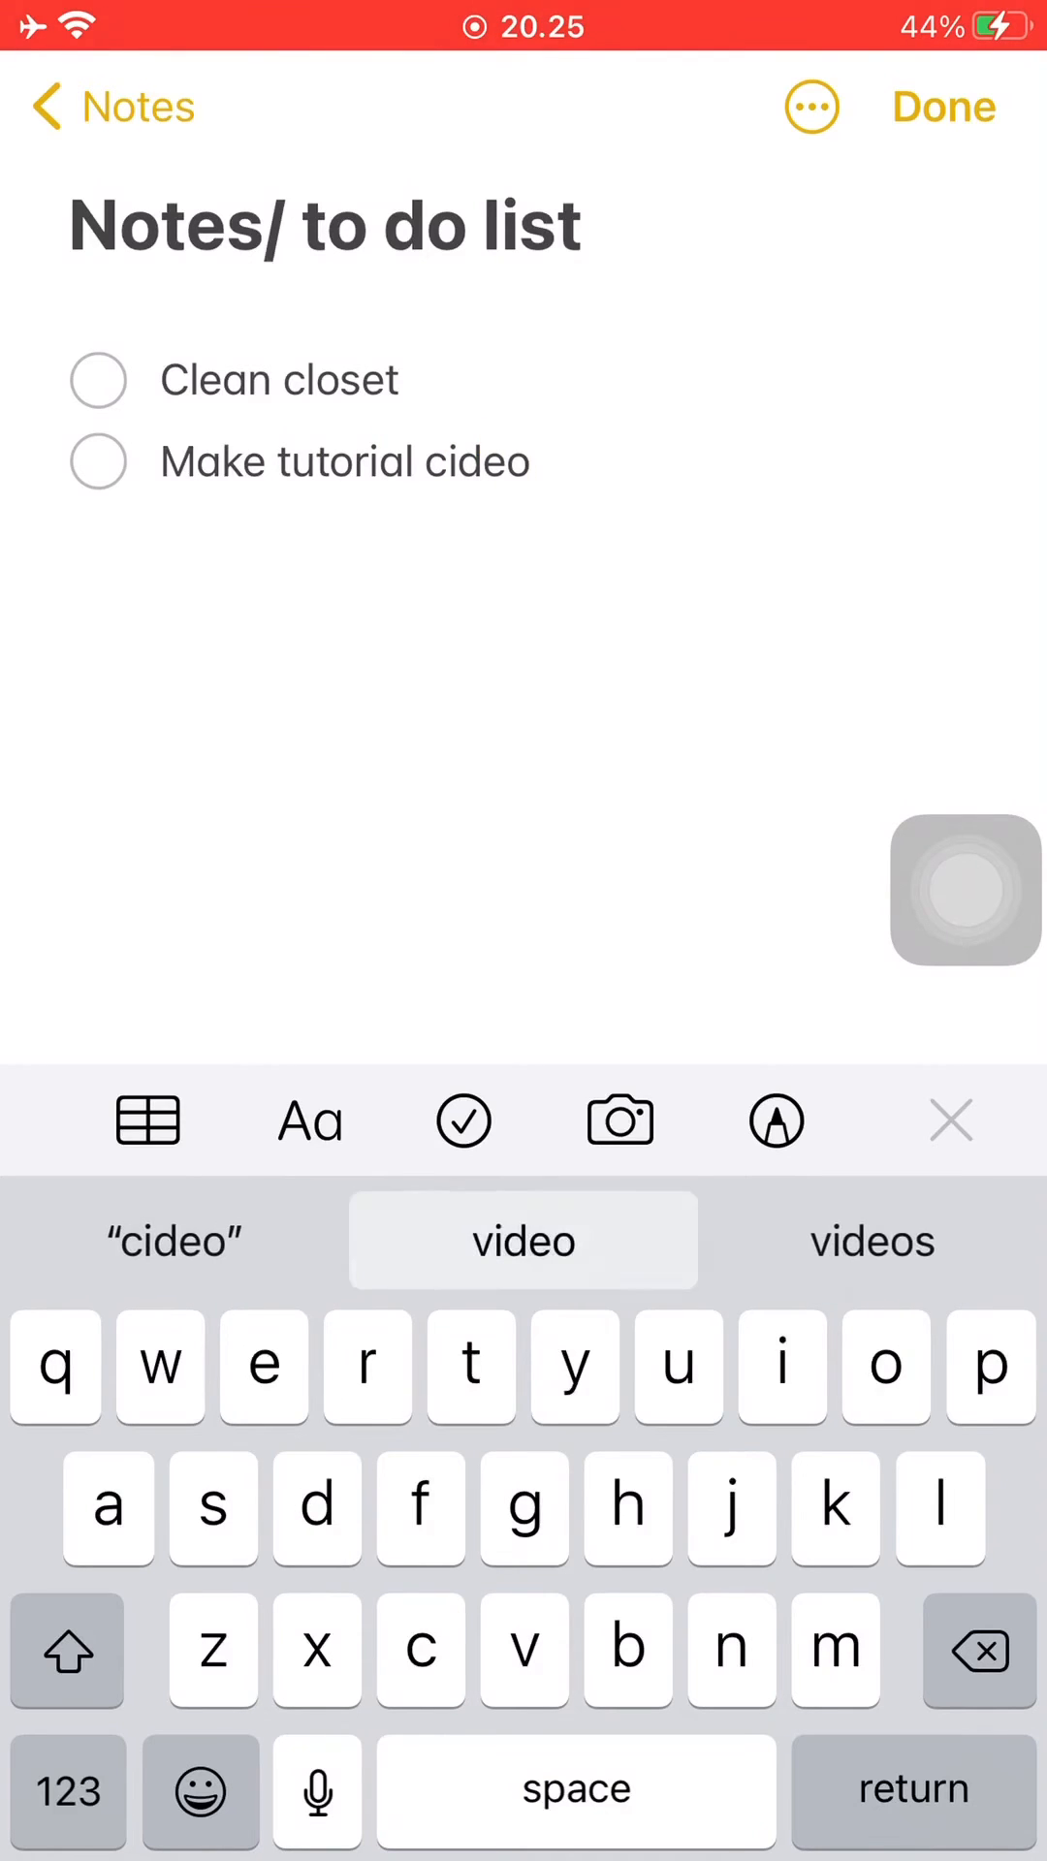
pyautogui.press('n')
pyautogui.write('Do')
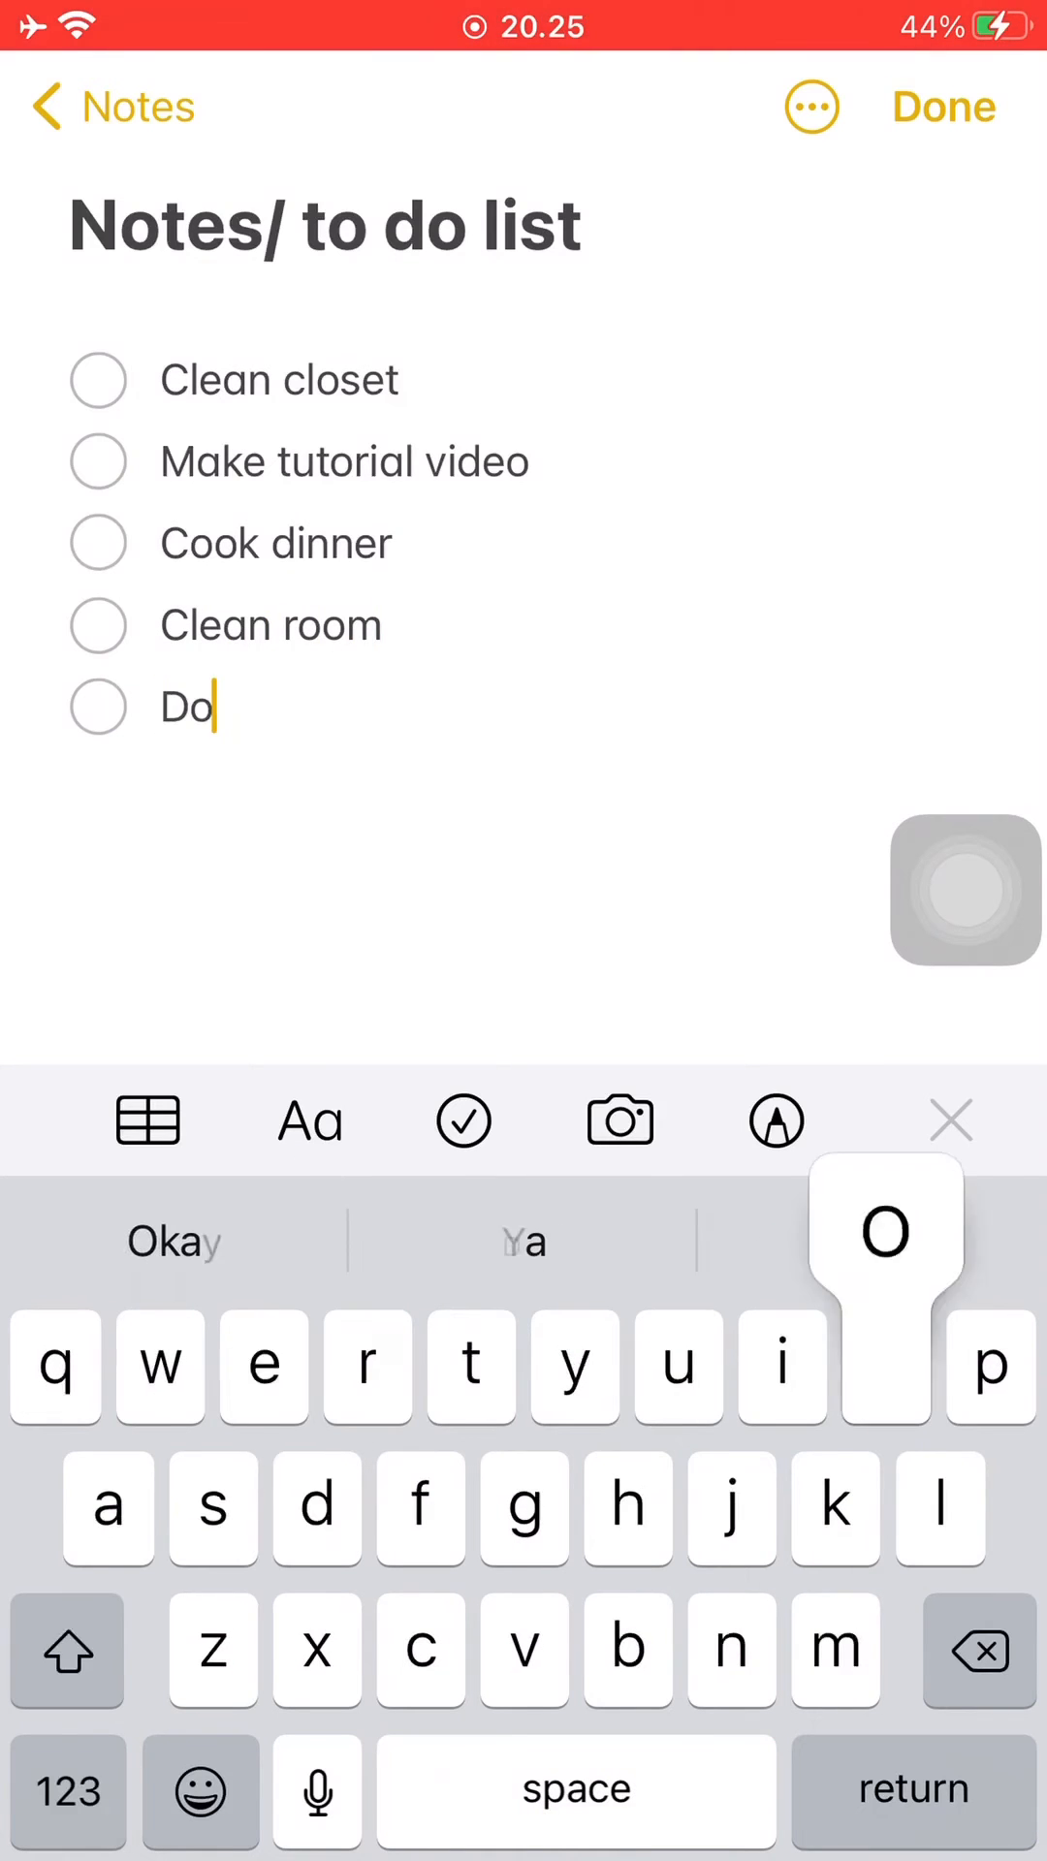
# Step: Finish the list through 'Do dishes', correcting its typo, and check off 'Clean closet'
pyautogui.write('sishes')
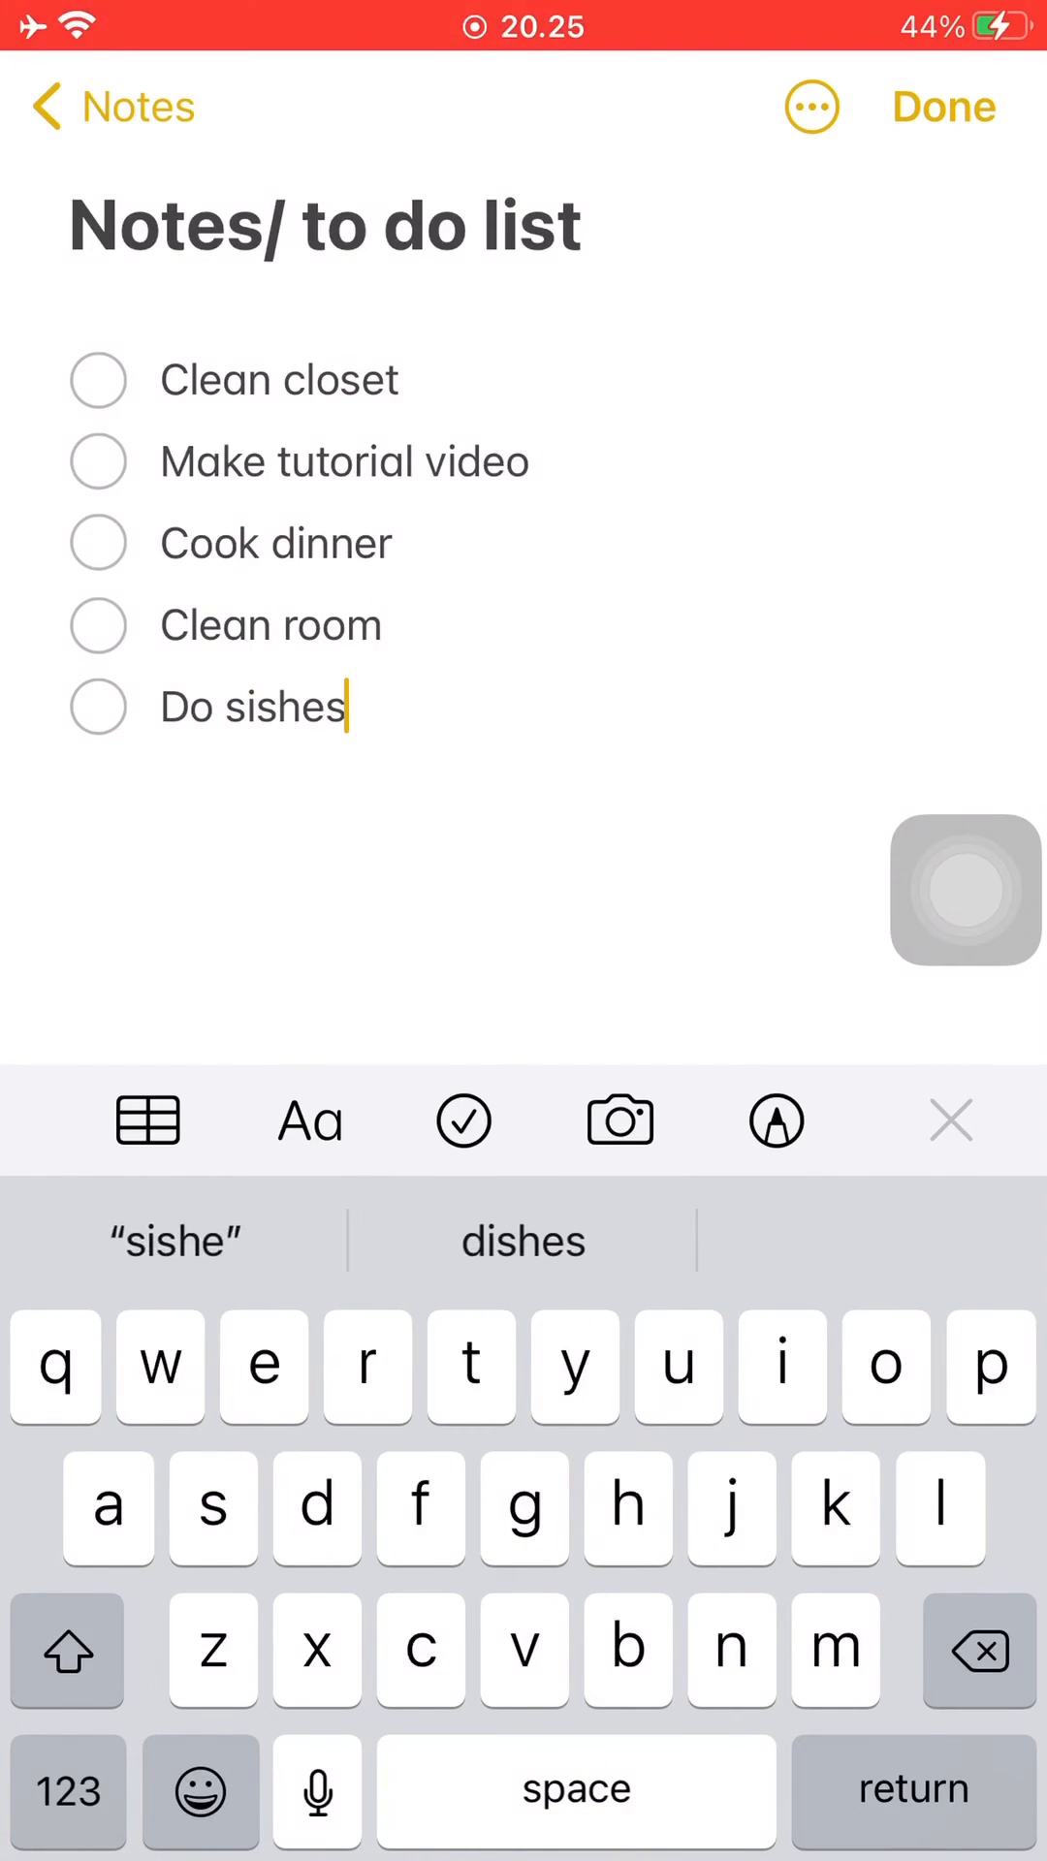
pyautogui.click(524, 1242)
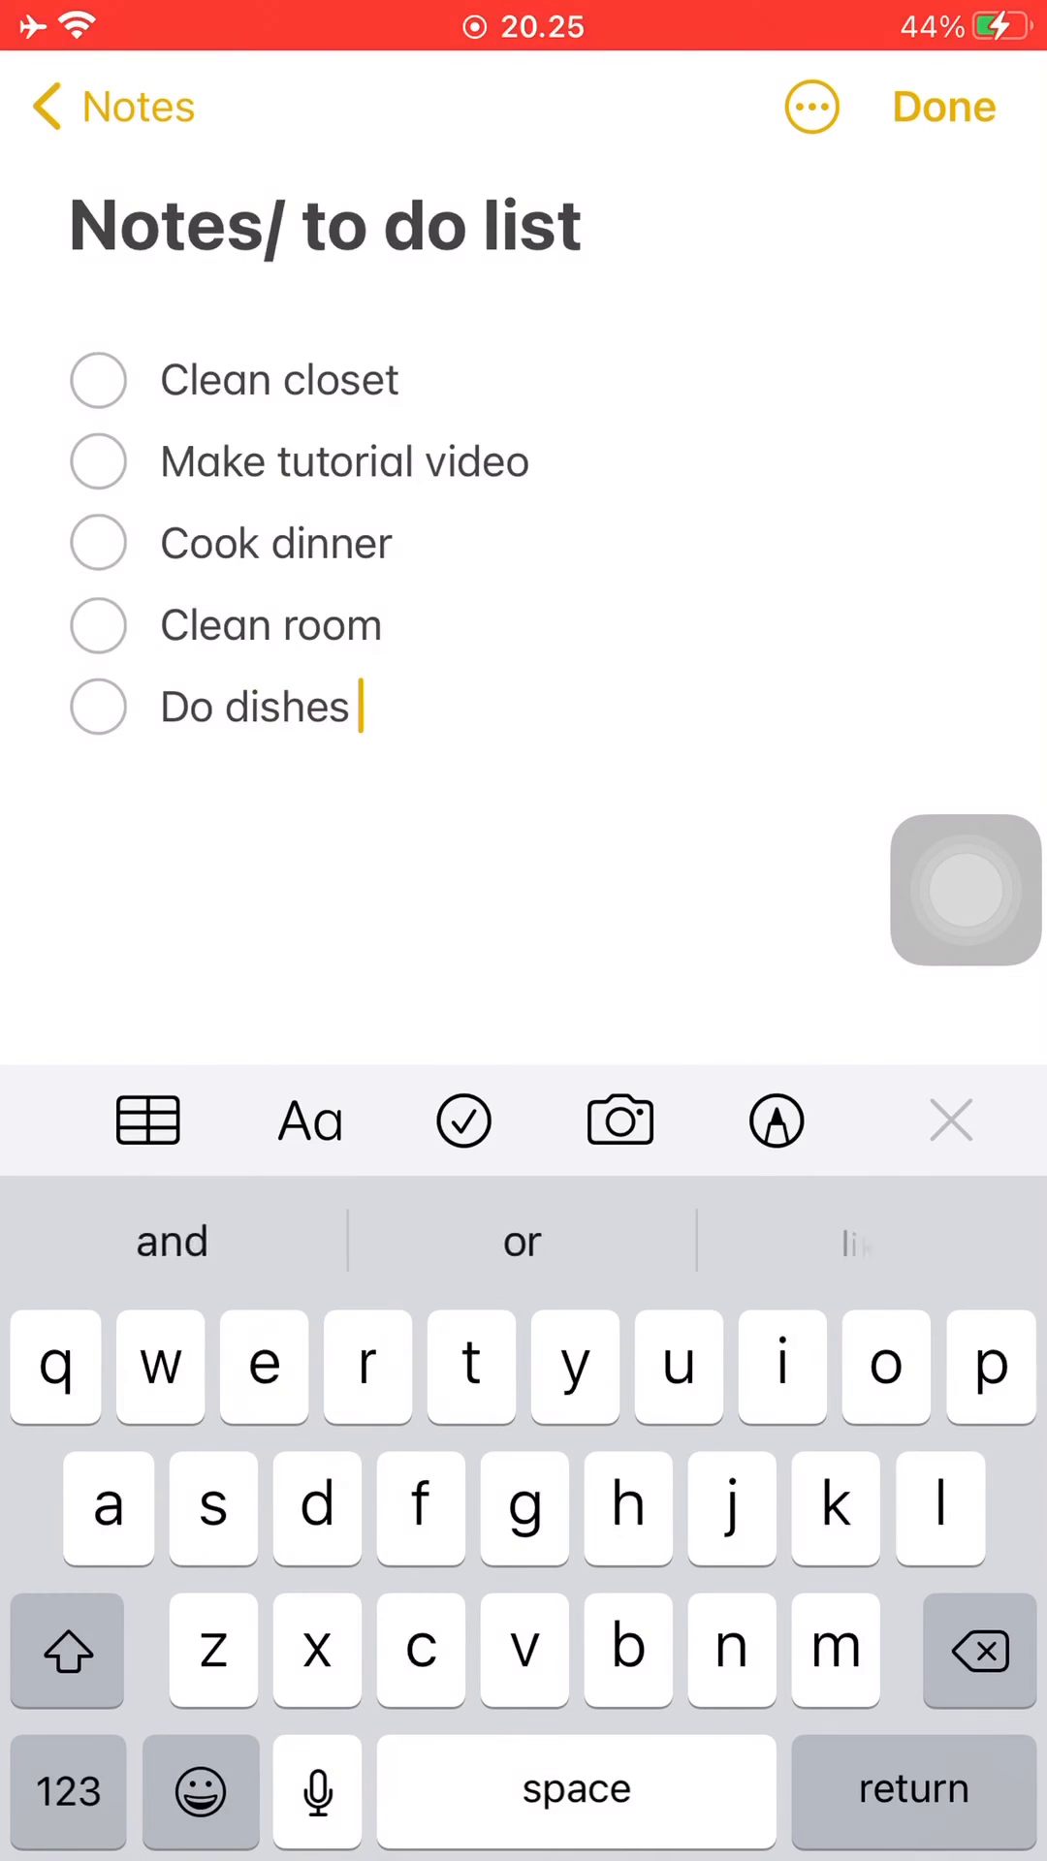
pyautogui.press('return')
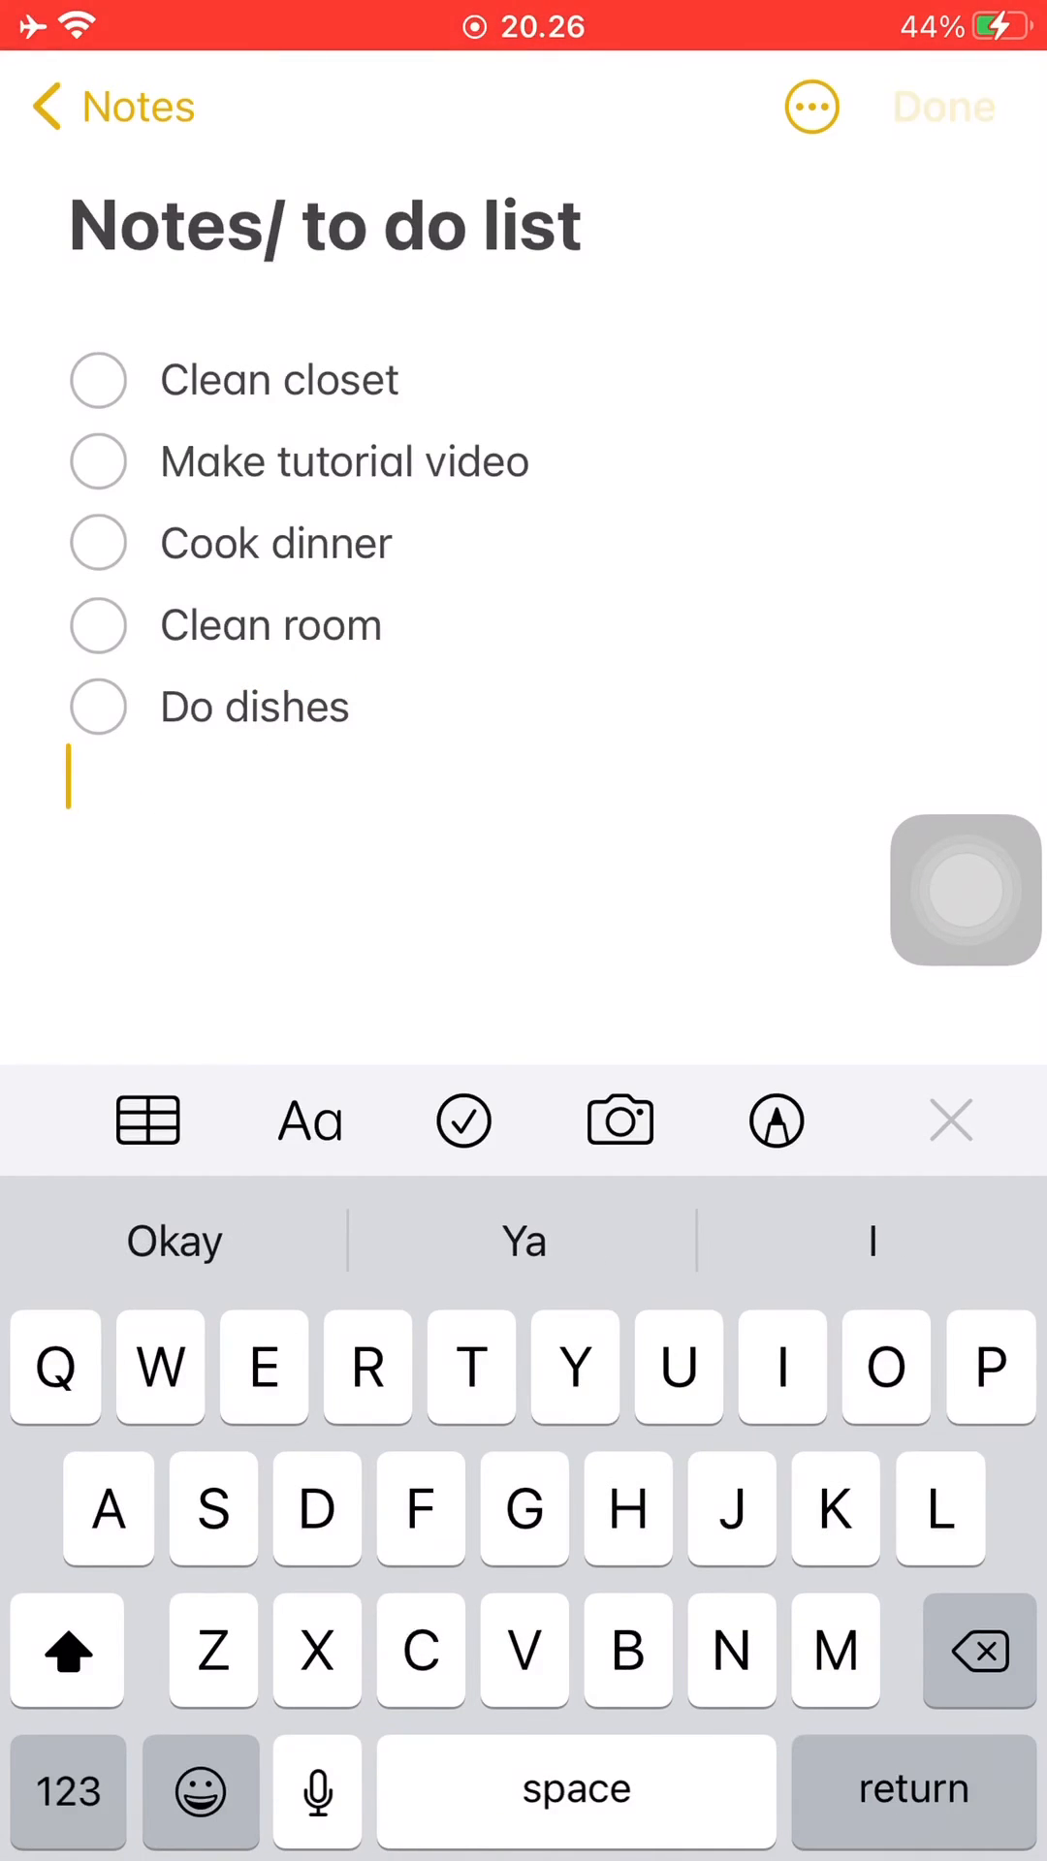
pyautogui.click(99, 380)
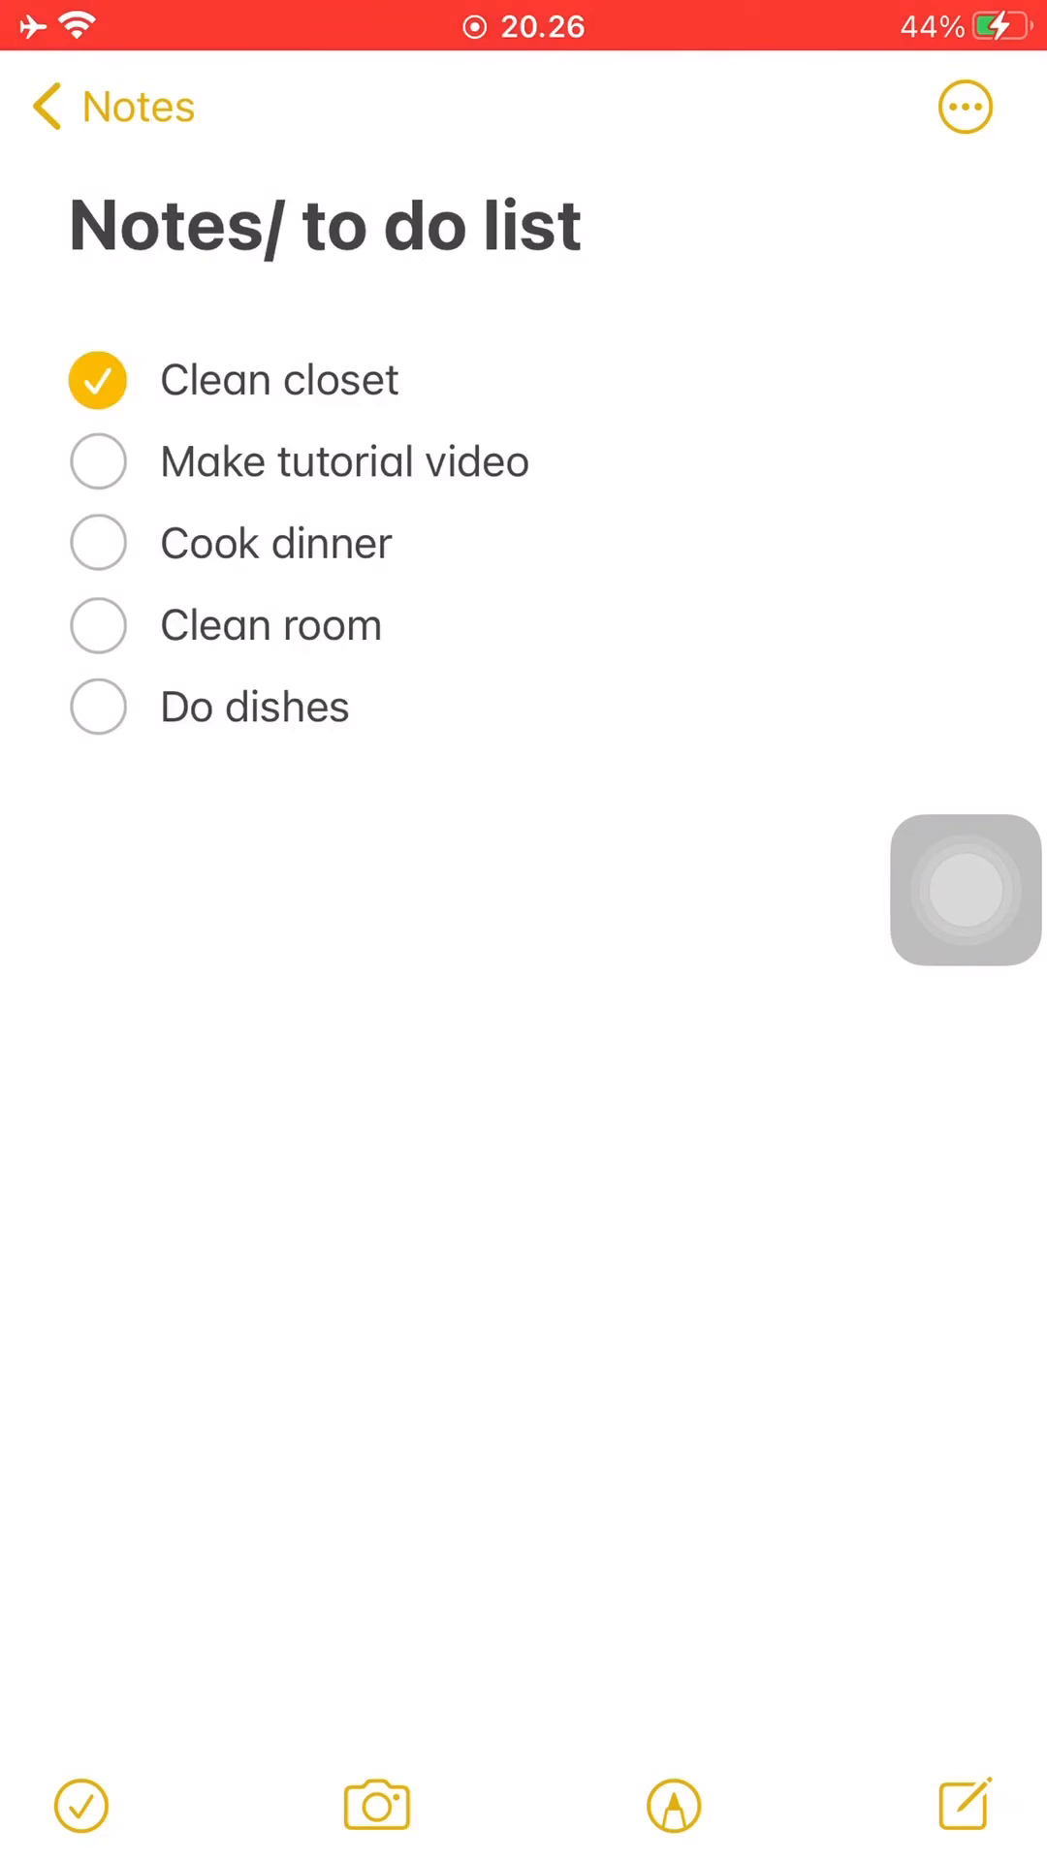